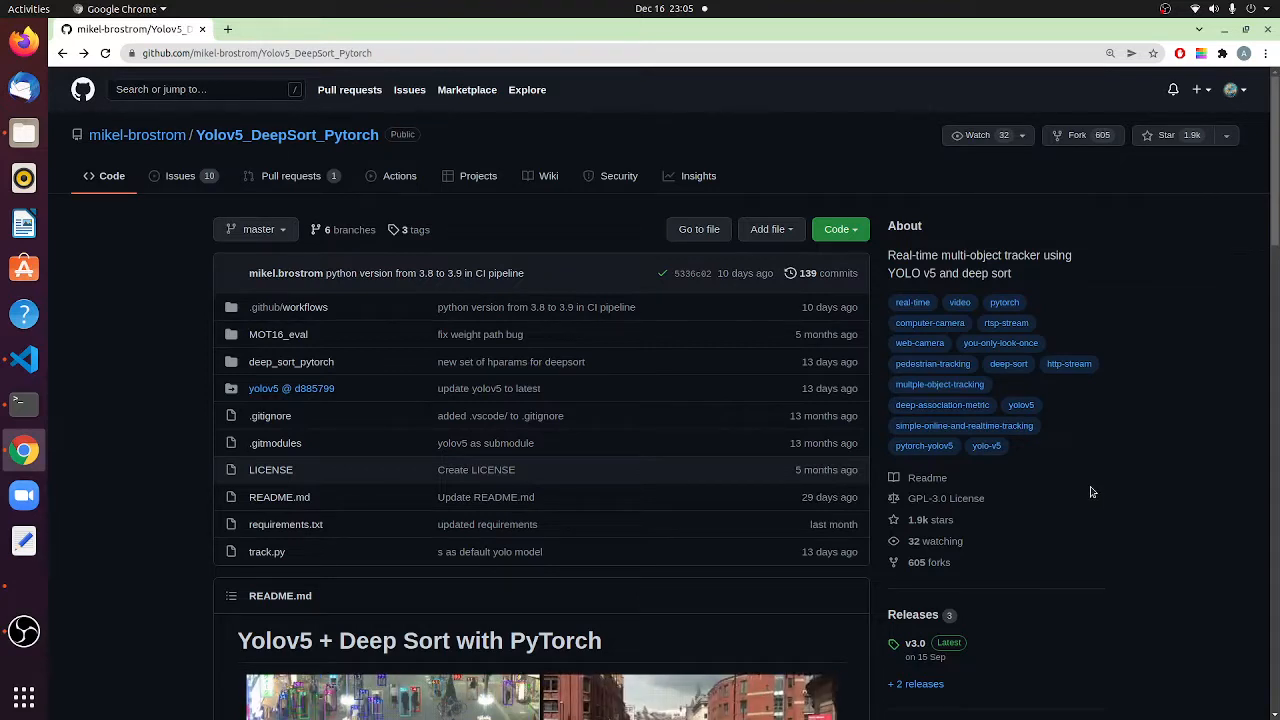
mouse_move(1096, 488)
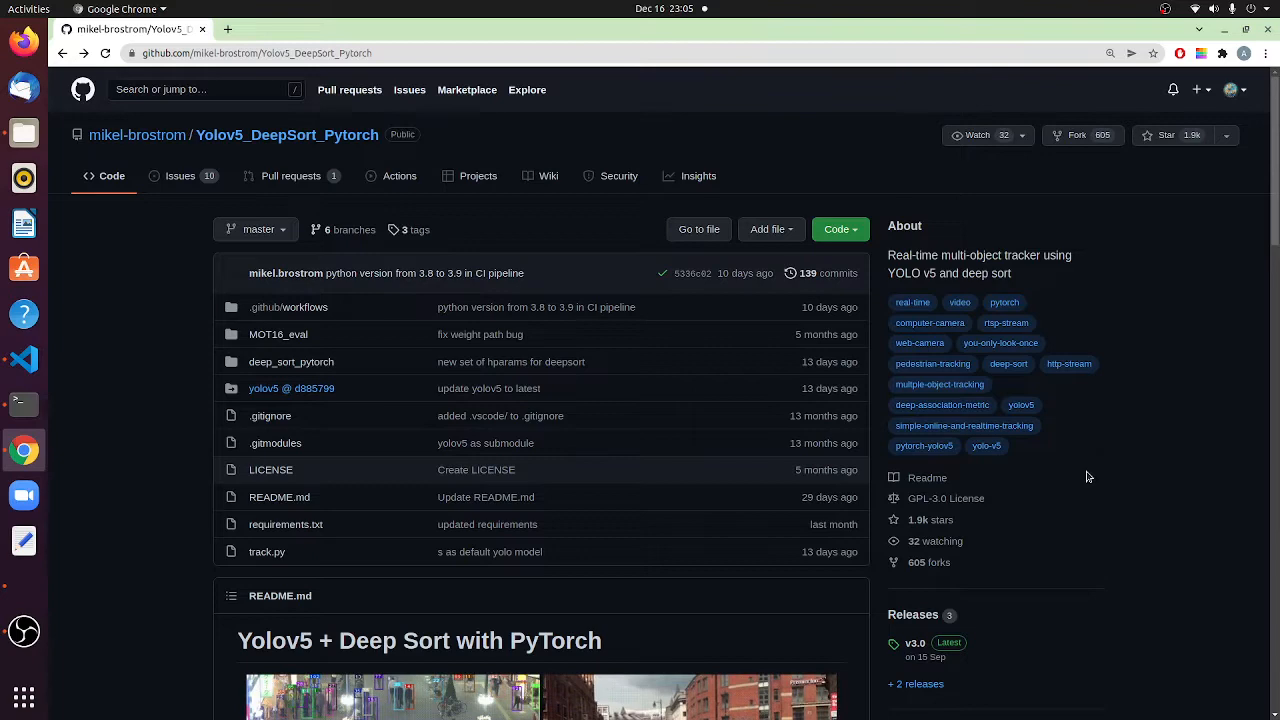
scroll("down", 3)
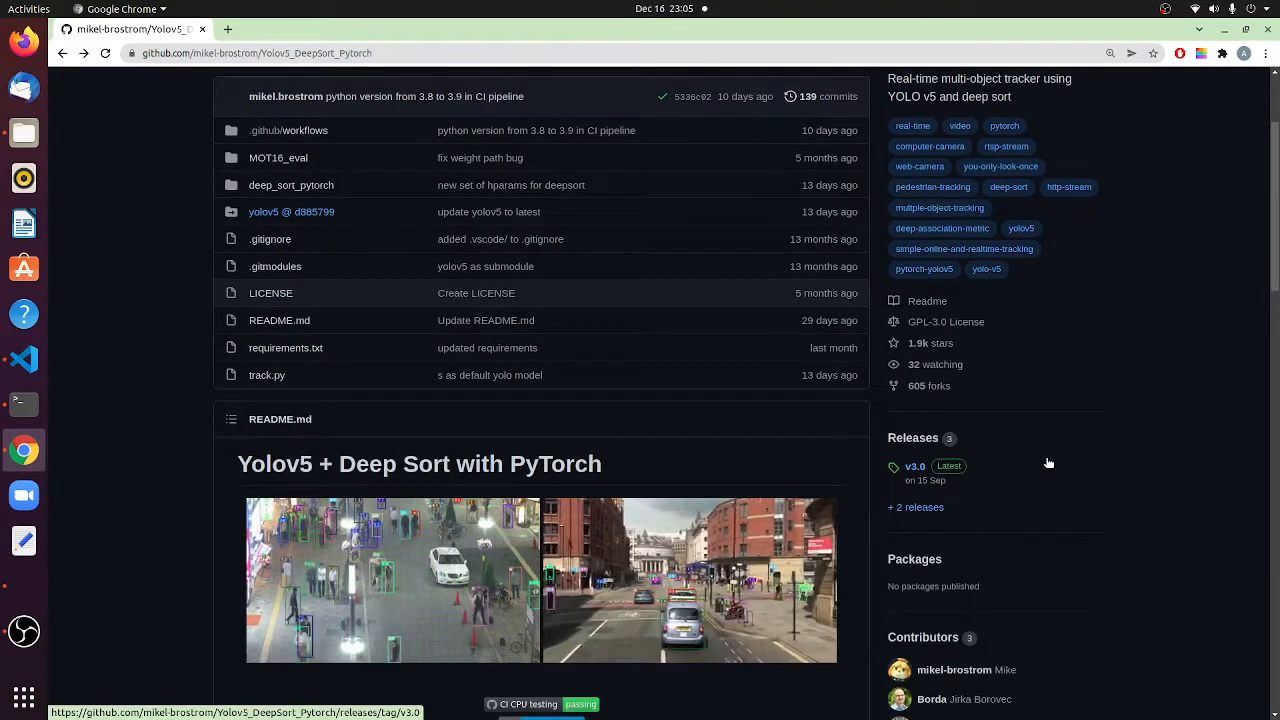
scroll("down", 3)
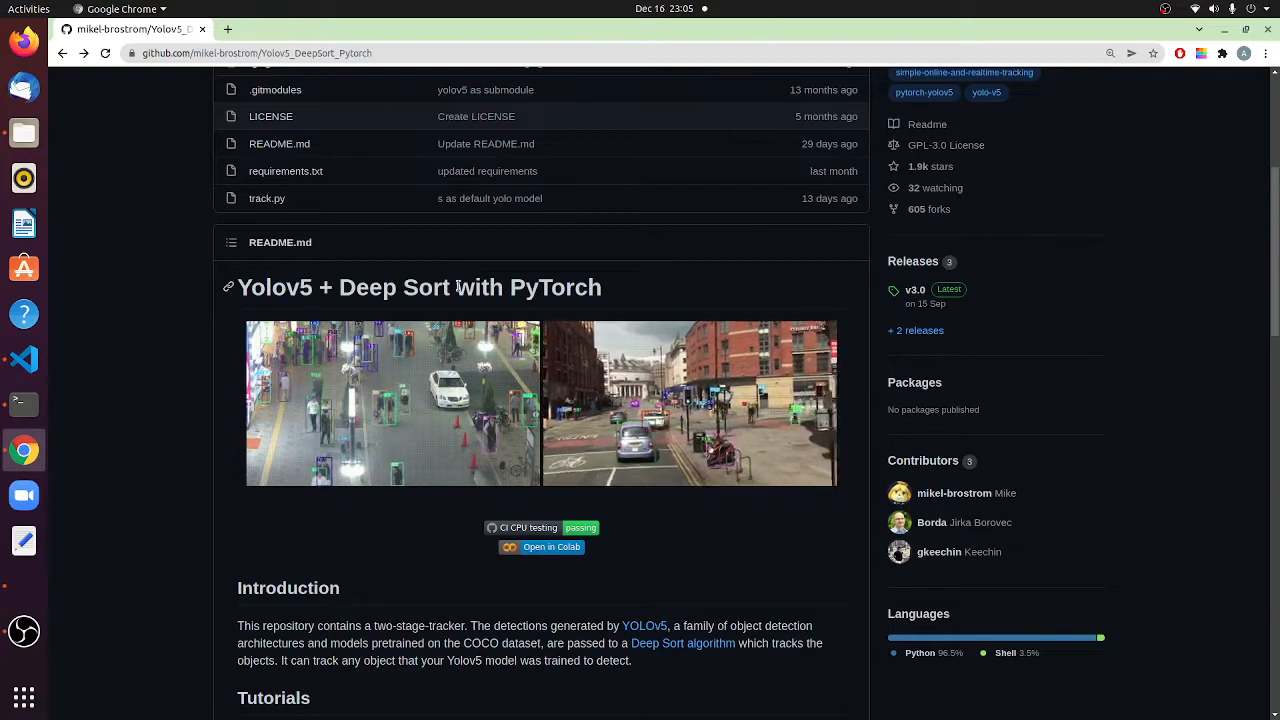
mouse_move(164, 362)
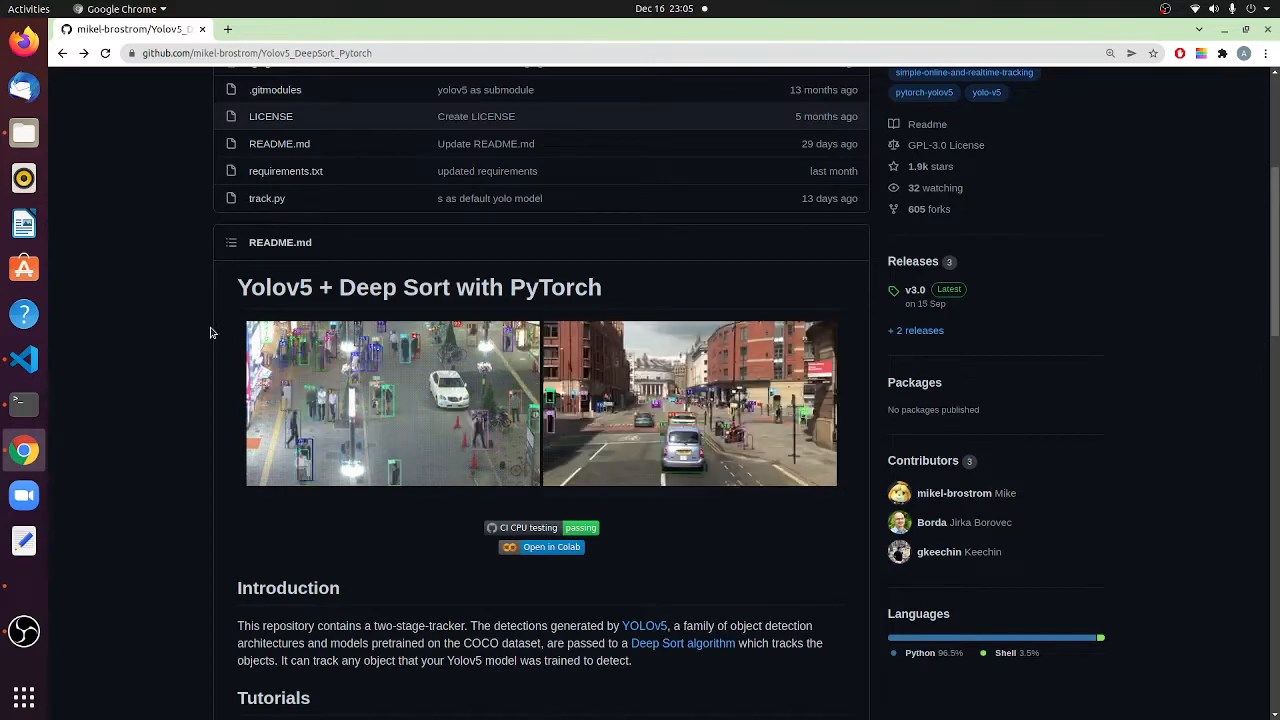
scroll("down", 3)
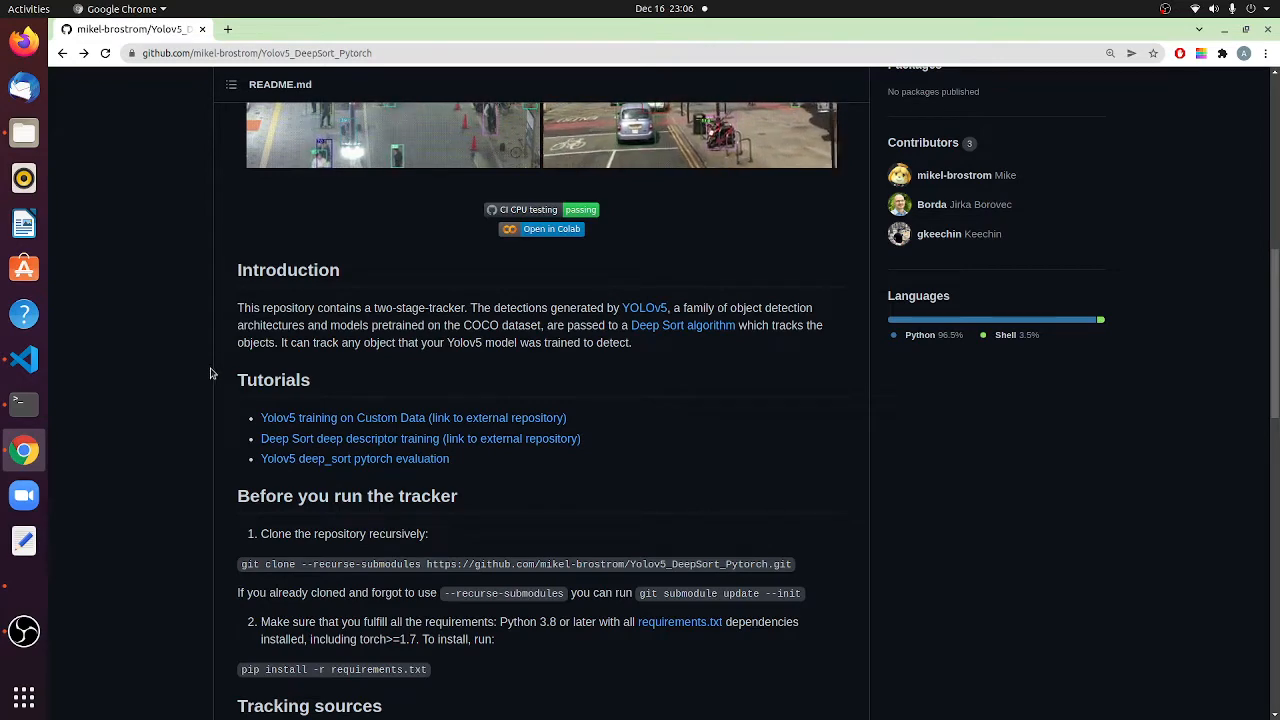
scroll("down", 3)
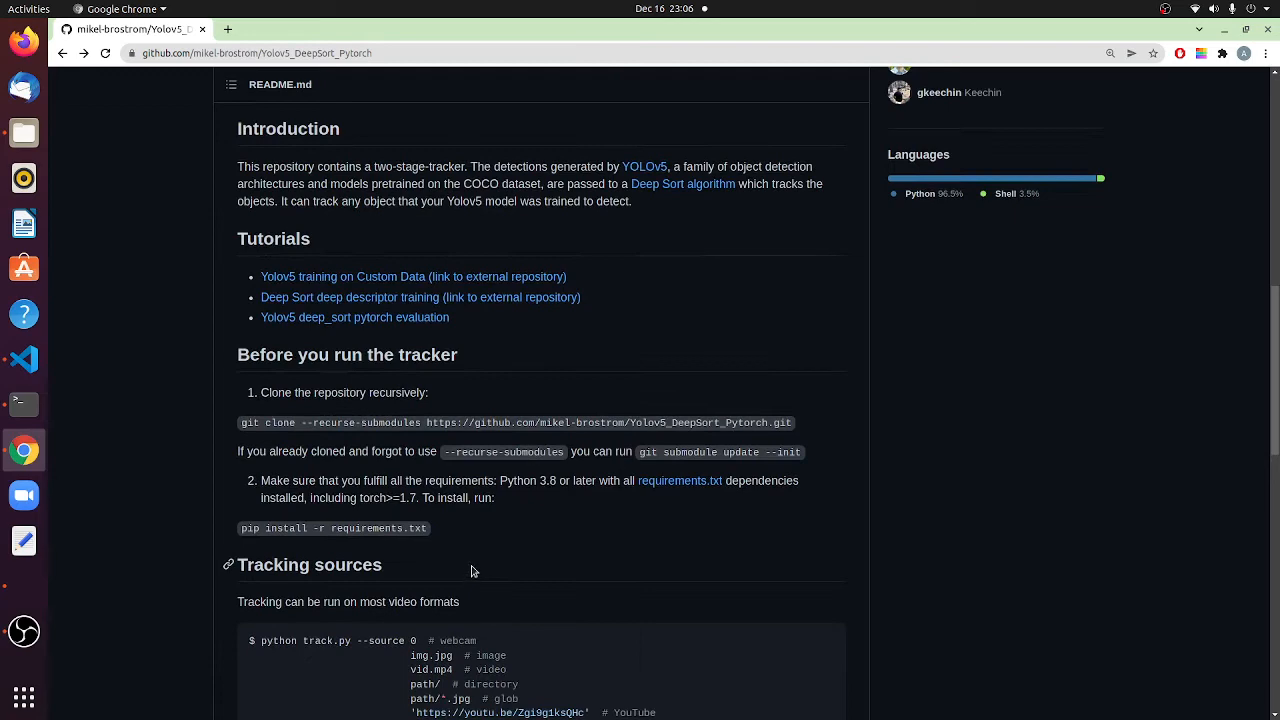
scroll("down", 3)
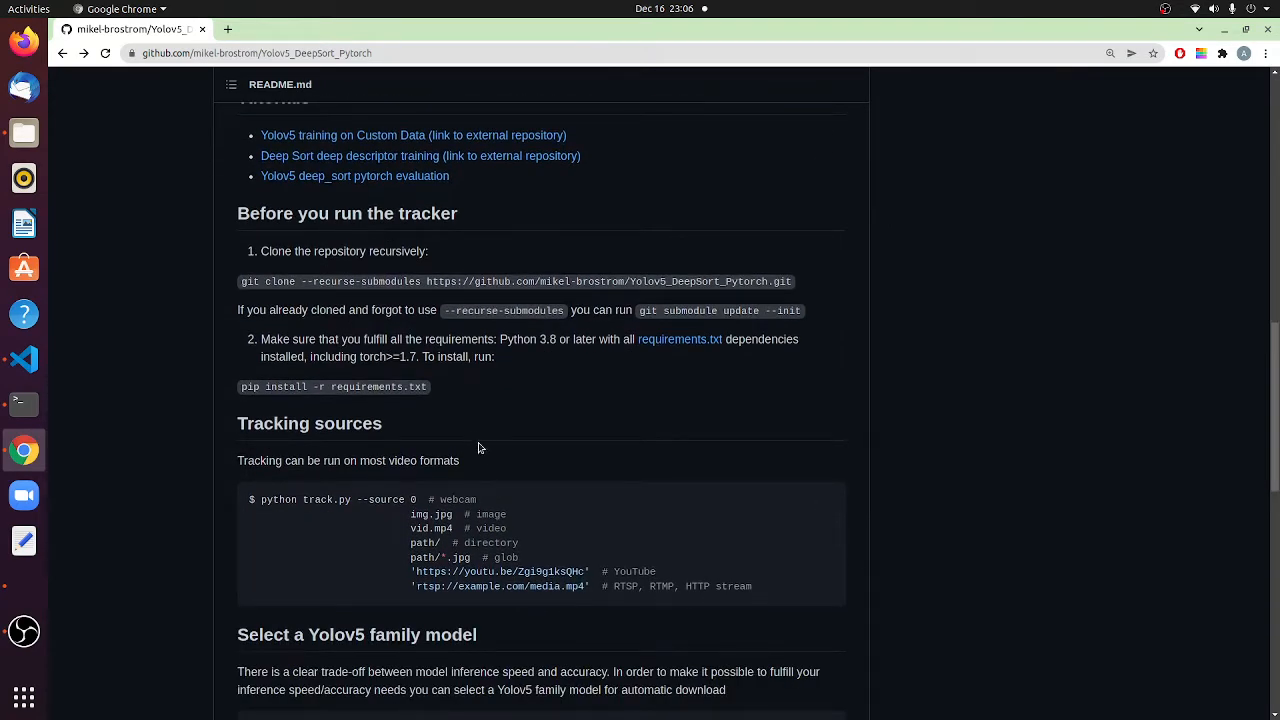
mouse_move(244, 276)
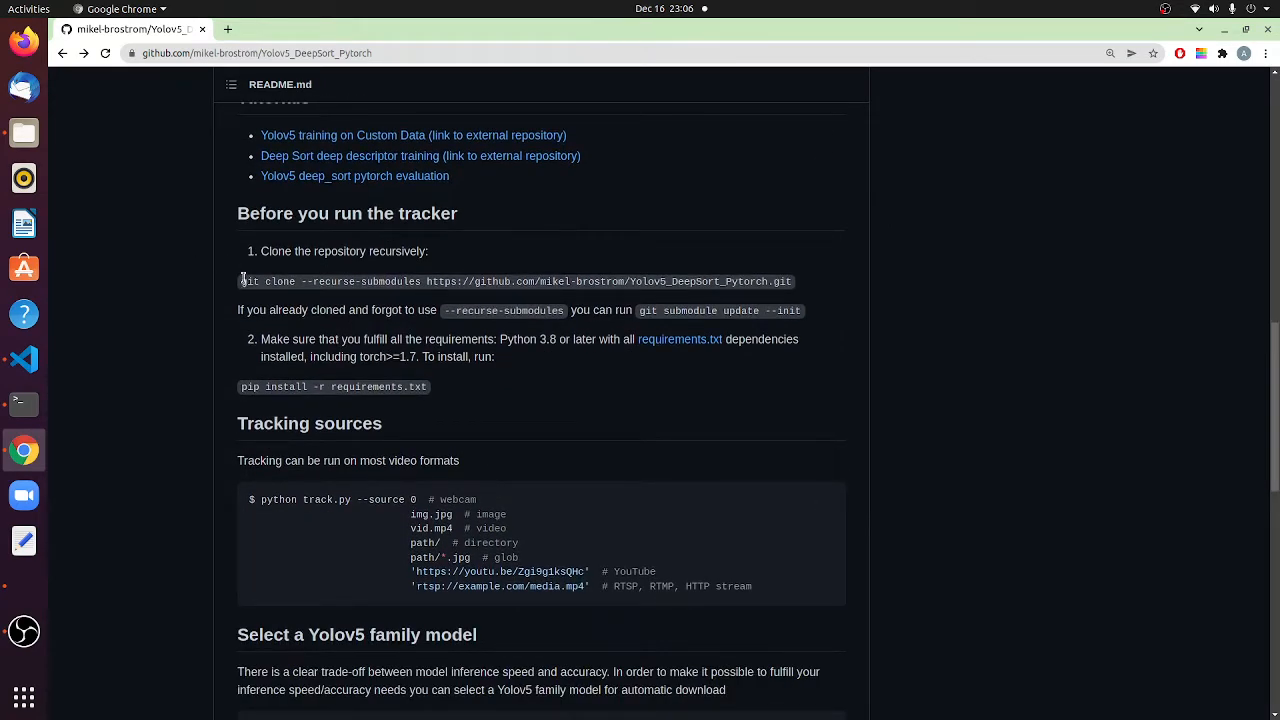
mouse_move(480, 428)
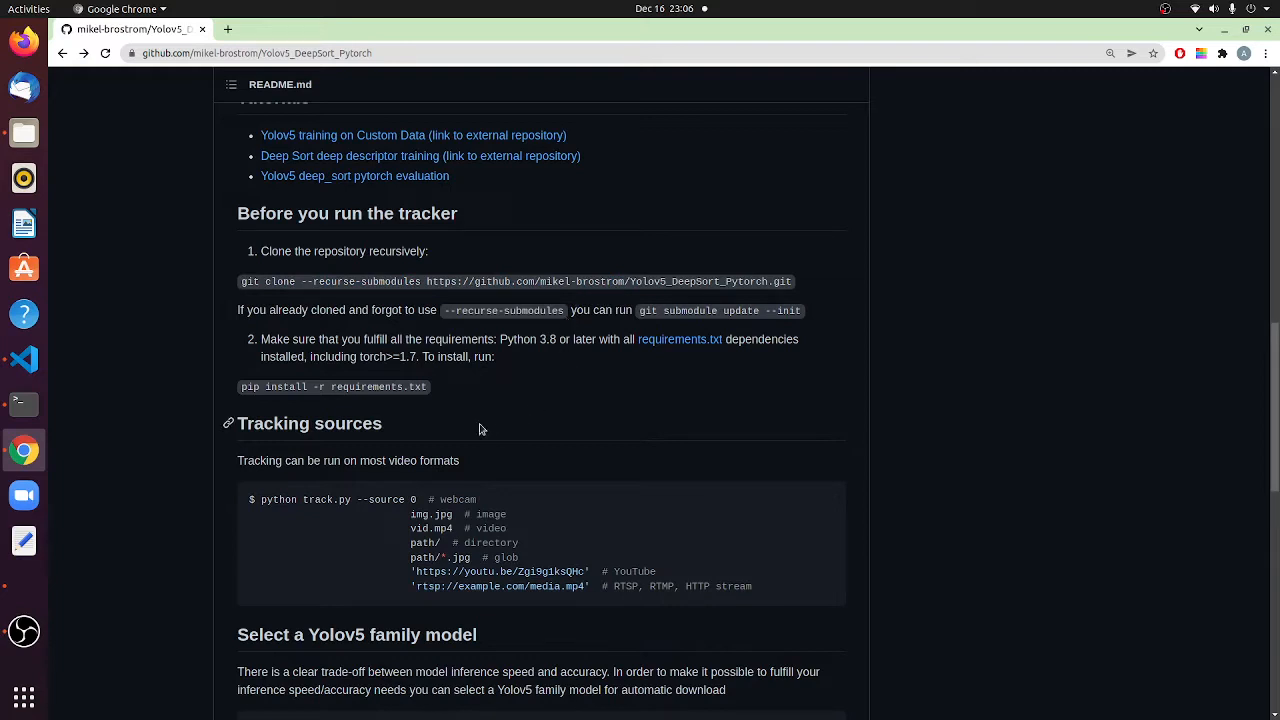
mouse_move(96, 414)
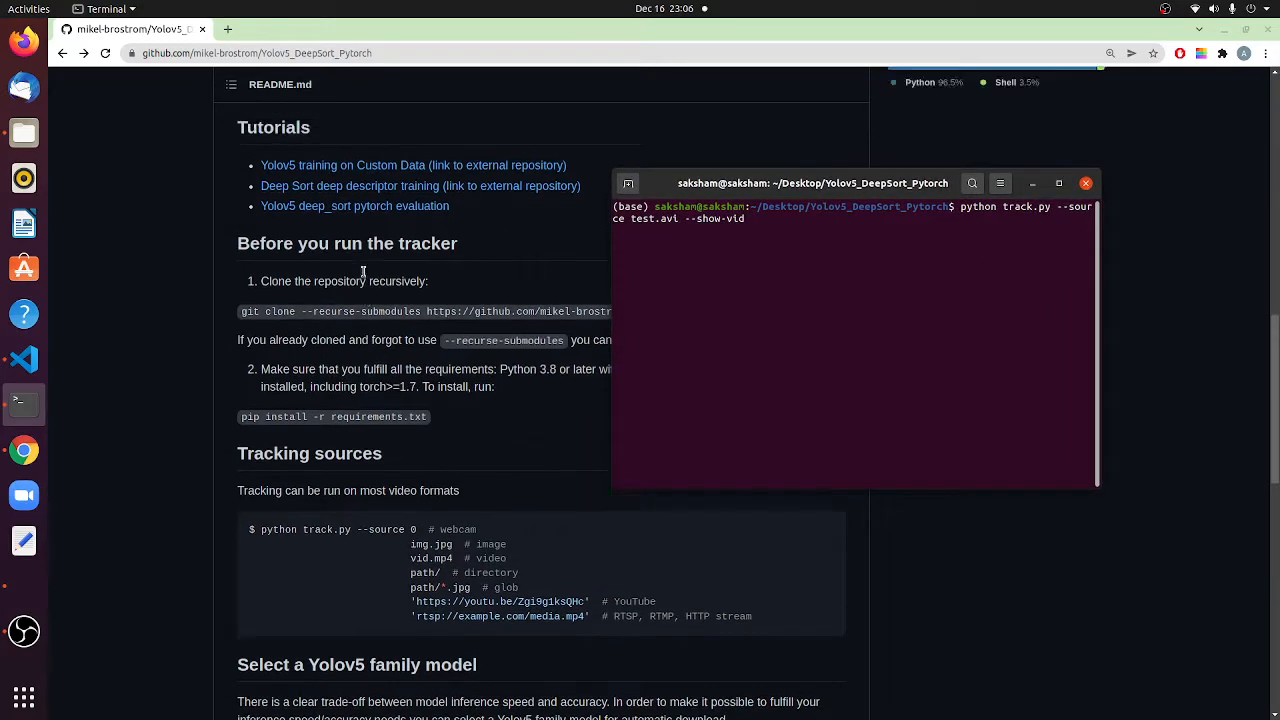
scroll("up", 3)
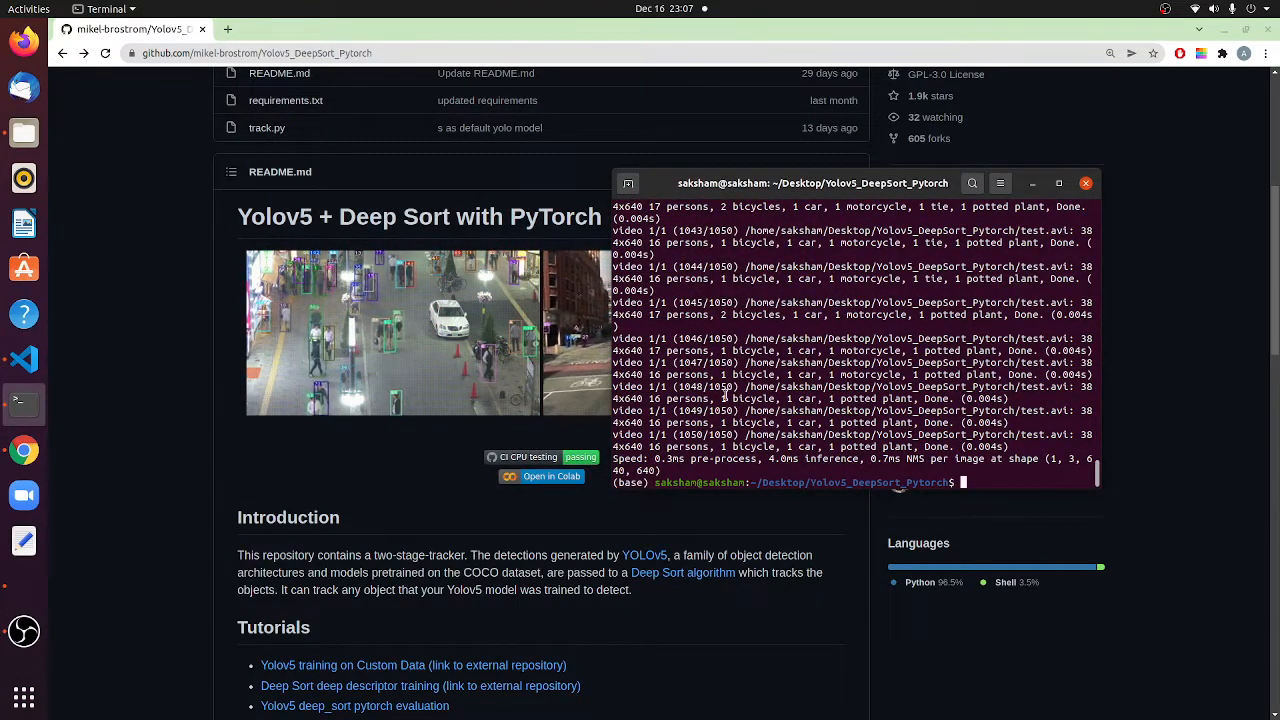
type("python track.py --source test.avi --show-vid")
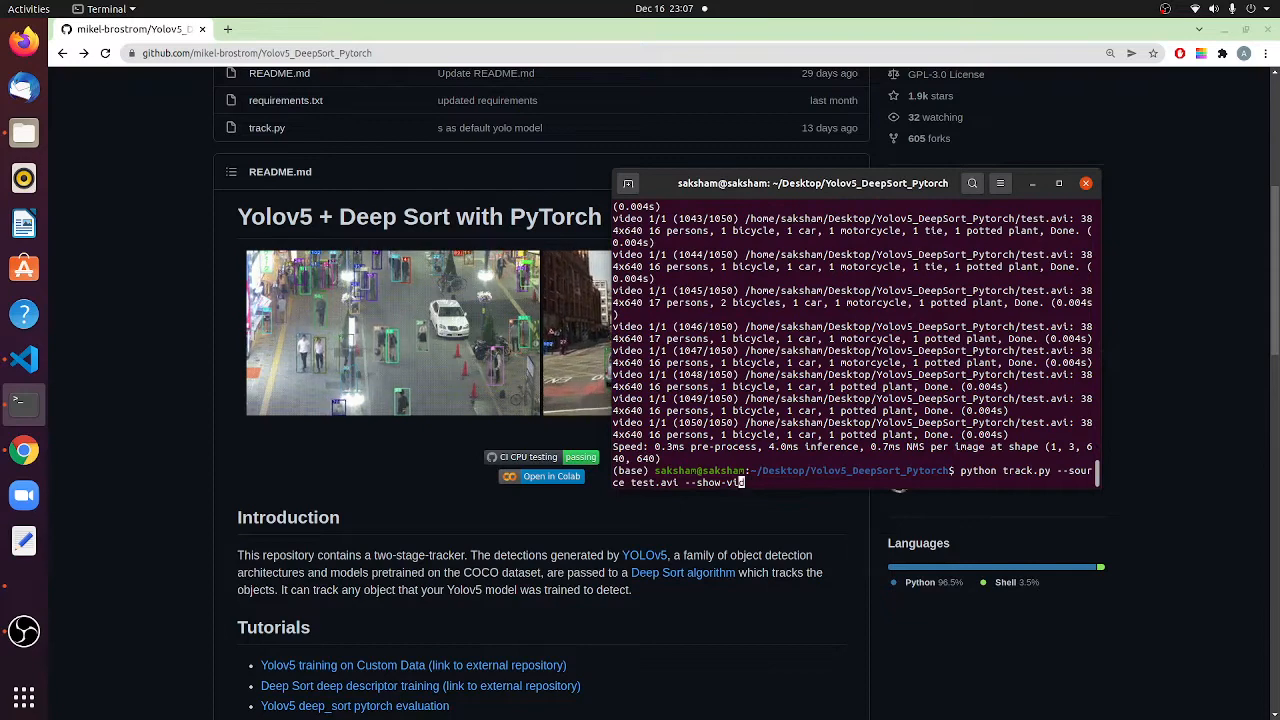